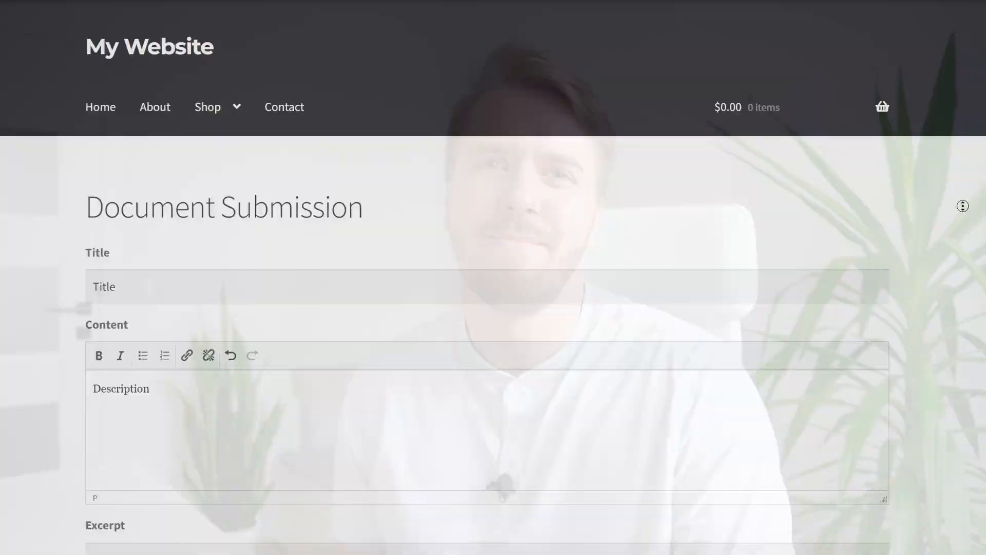
# Step: Browse the folders demo, expanding Accounting and its Processes and Reports subfolders
pyautogui.scroll(-3)
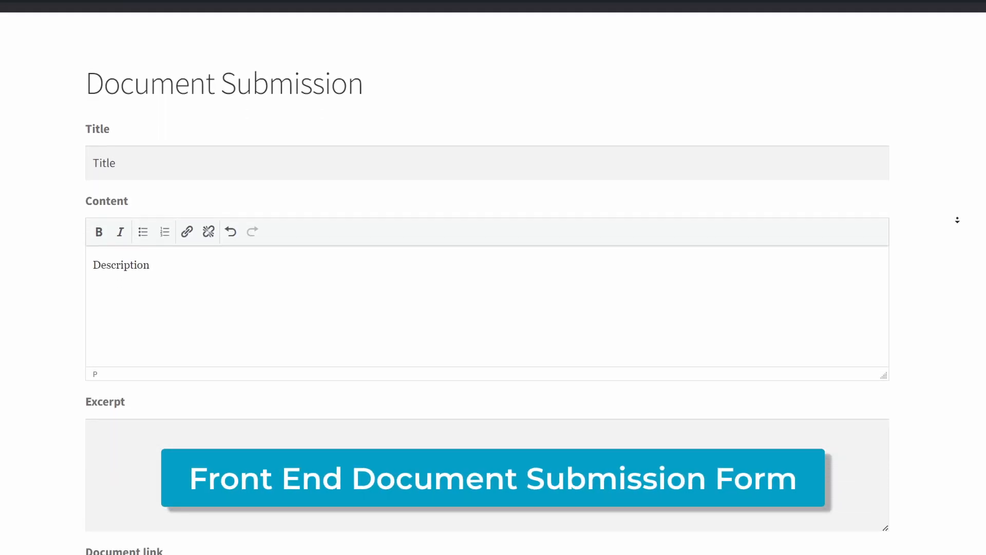
pyautogui.scroll(-3)
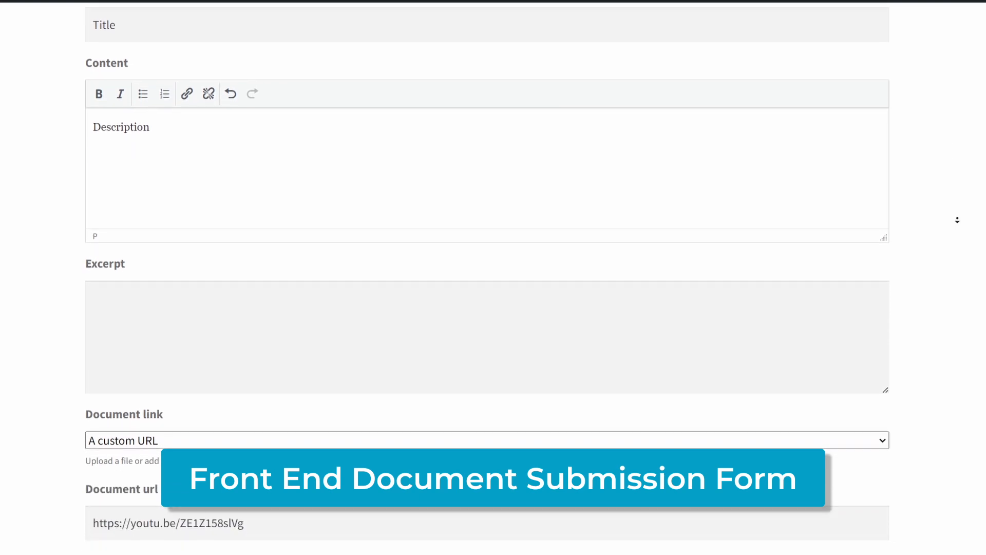
pyautogui.scroll(-3)
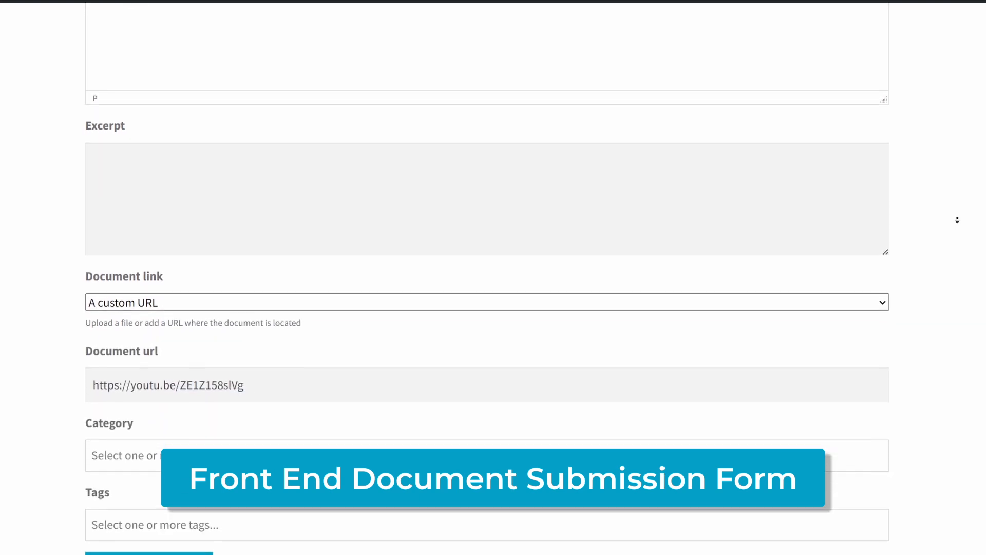
pyautogui.scroll(-3)
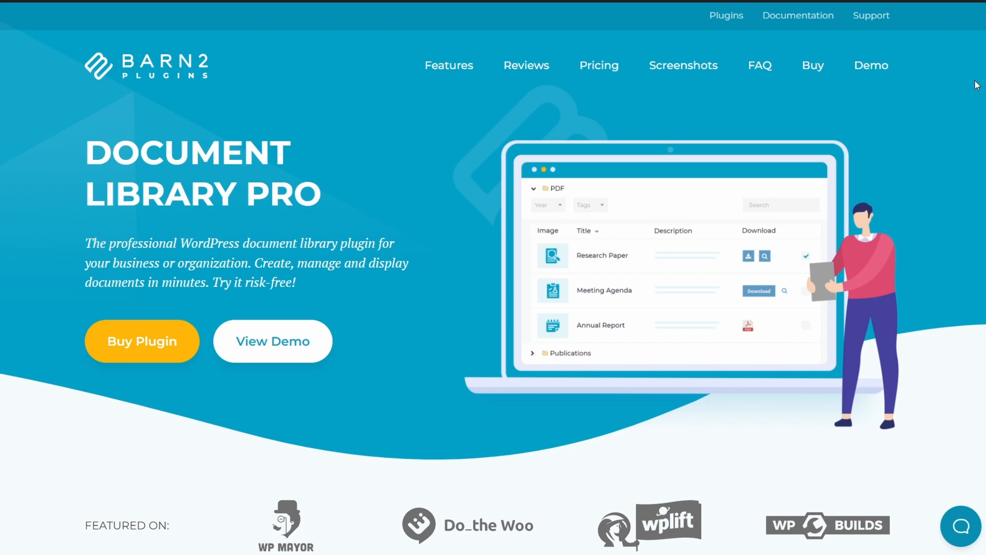
pyautogui.click(272, 341)
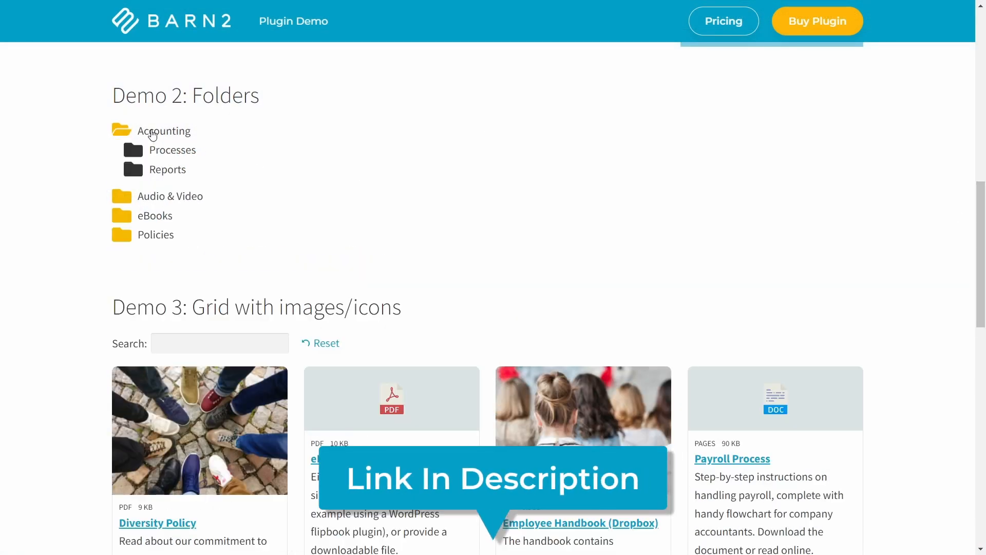
pyautogui.click(172, 150)
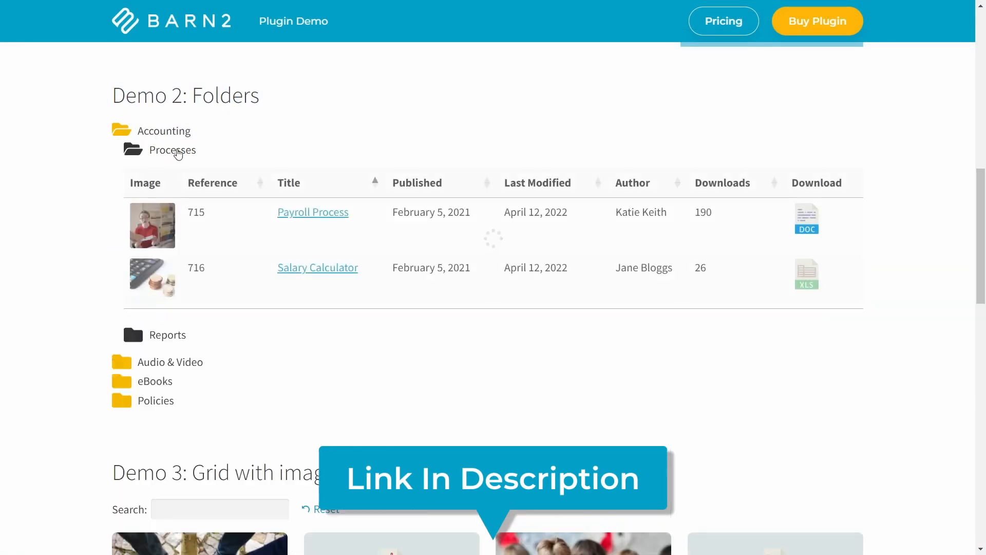
pyautogui.click(170, 150)
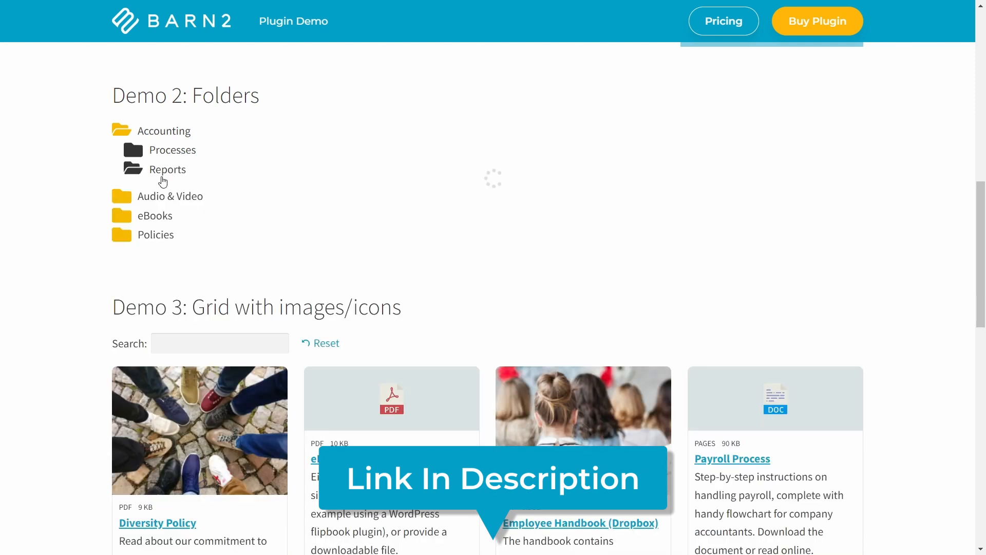
# Step: Filter the demo table to Audio & Video documents tagged Training
pyautogui.scroll(3)
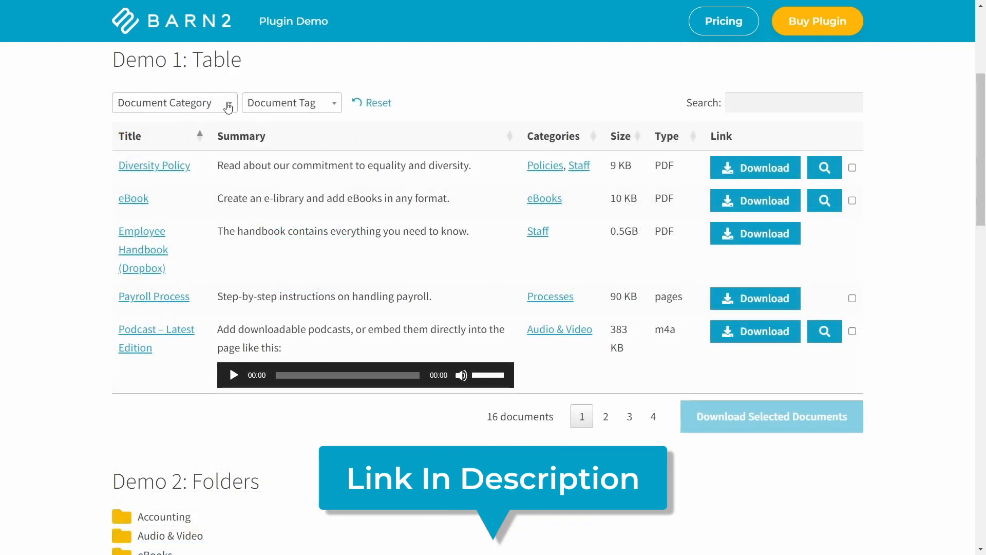
pyautogui.click(174, 103)
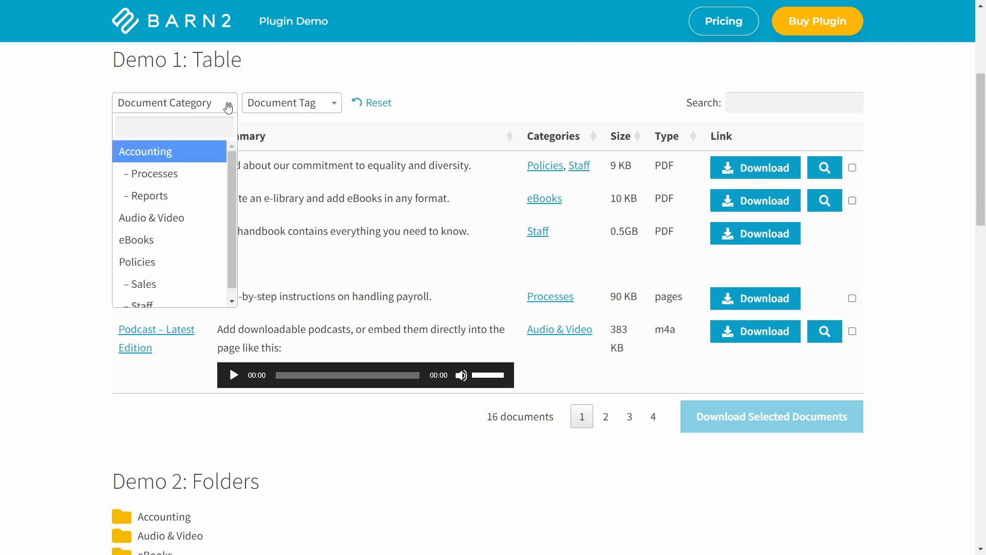
pyautogui.click(151, 218)
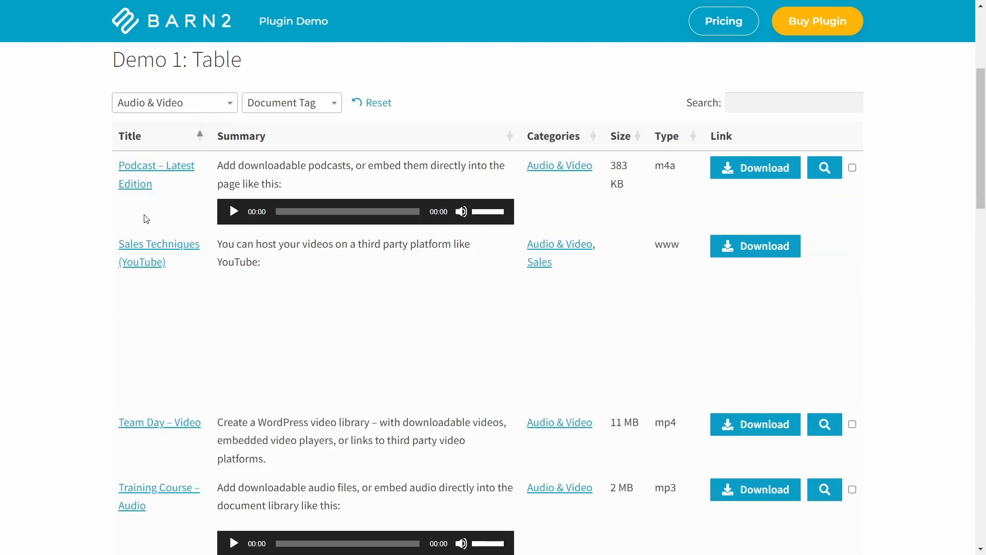
pyautogui.click(291, 103)
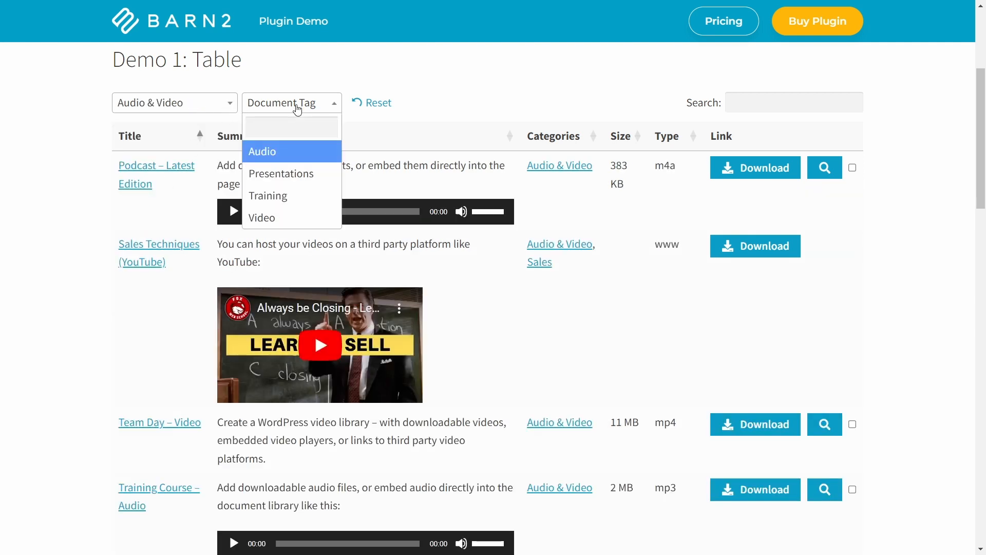
pyautogui.click(269, 196)
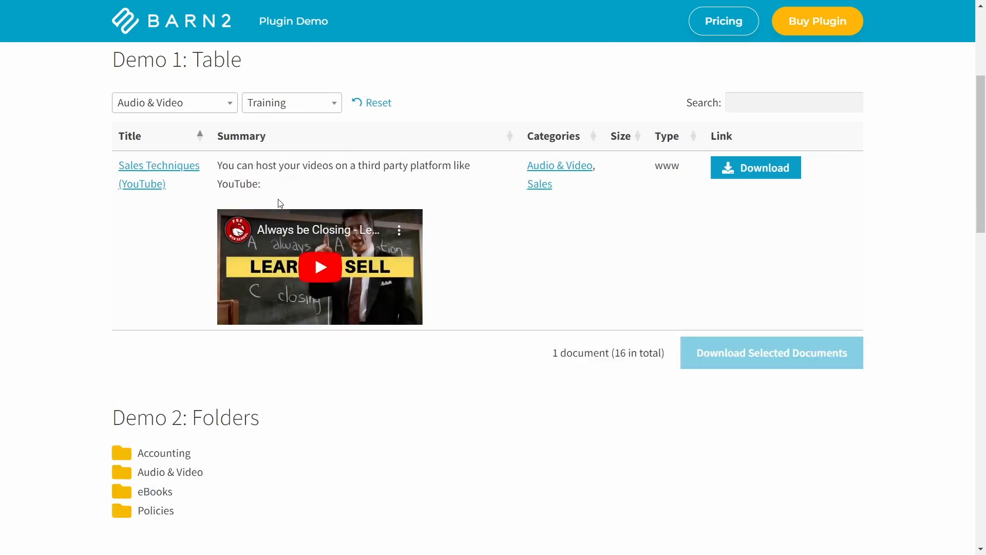
pyautogui.scroll(-3)
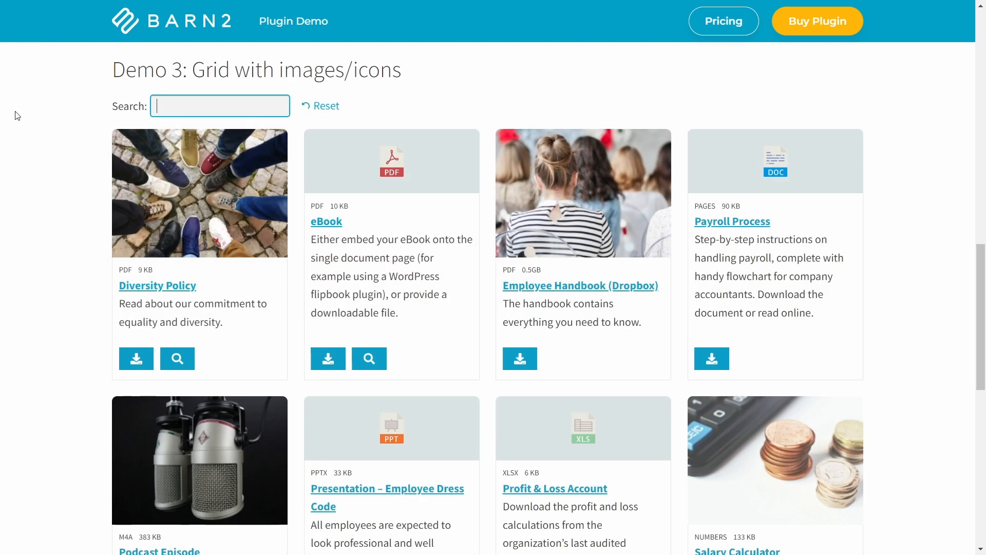
pyautogui.write('profi')
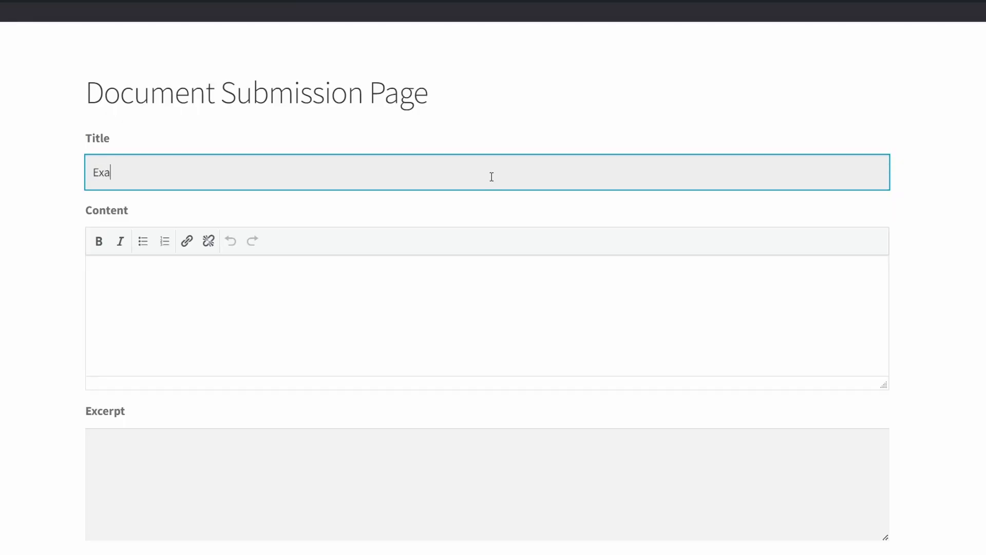
# Step: Enter 'Example title' as the title and 'Here's the document' as the content
pyautogui.write('mple ti')
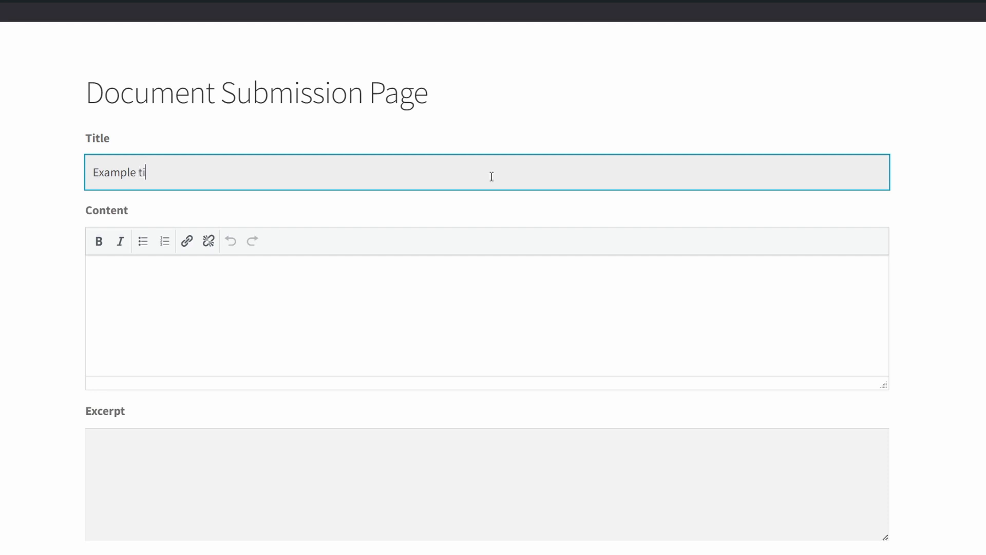
pyautogui.write('tle')
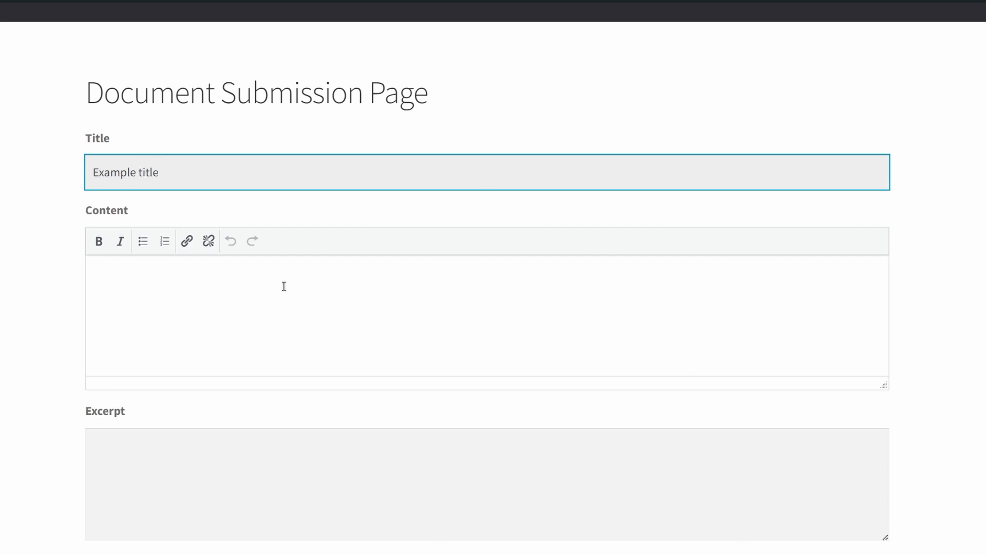
pyautogui.write("Here's")
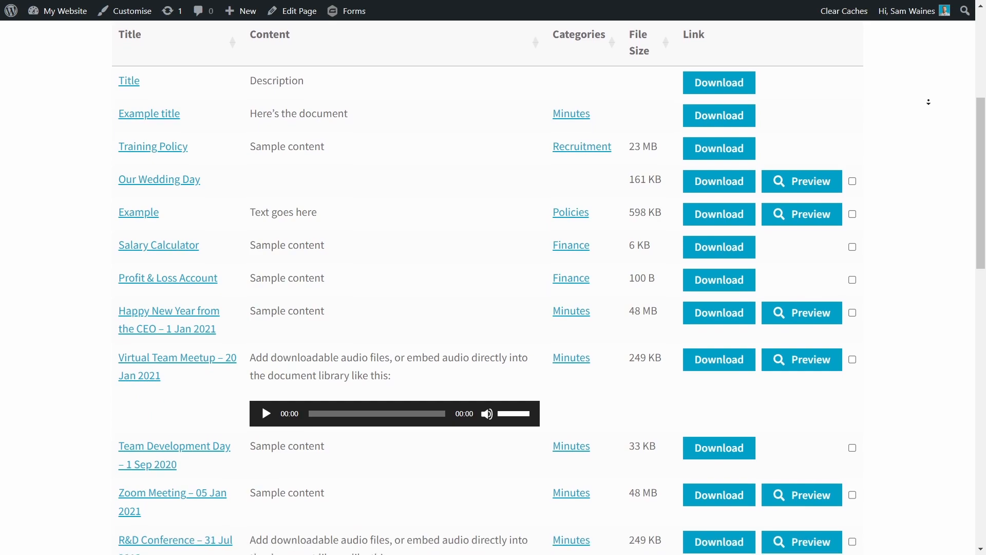
# Step: Scroll the document library table to the new Example title entry under Minutes
pyautogui.scroll(-3)
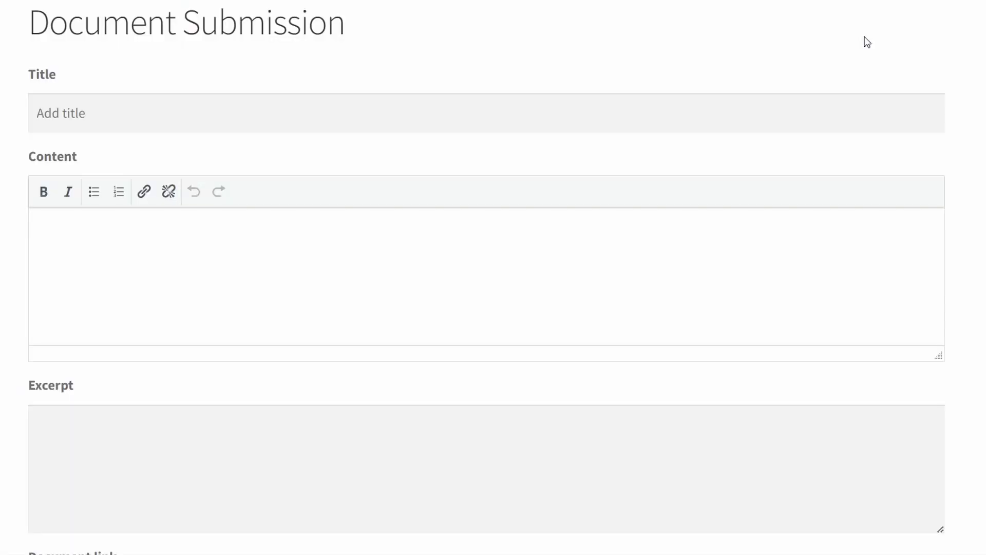
pyautogui.moveTo(568, 74)
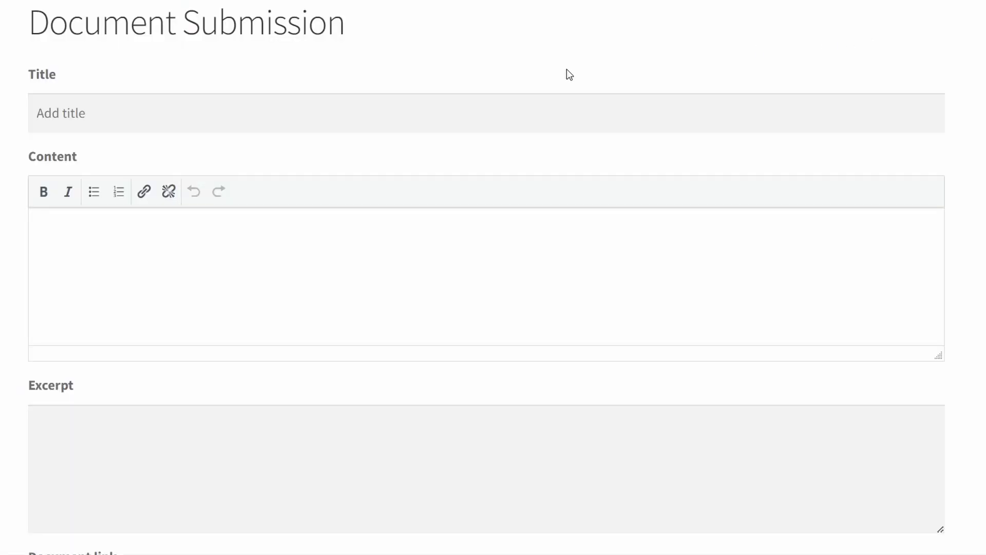
pyautogui.moveTo(545, 115)
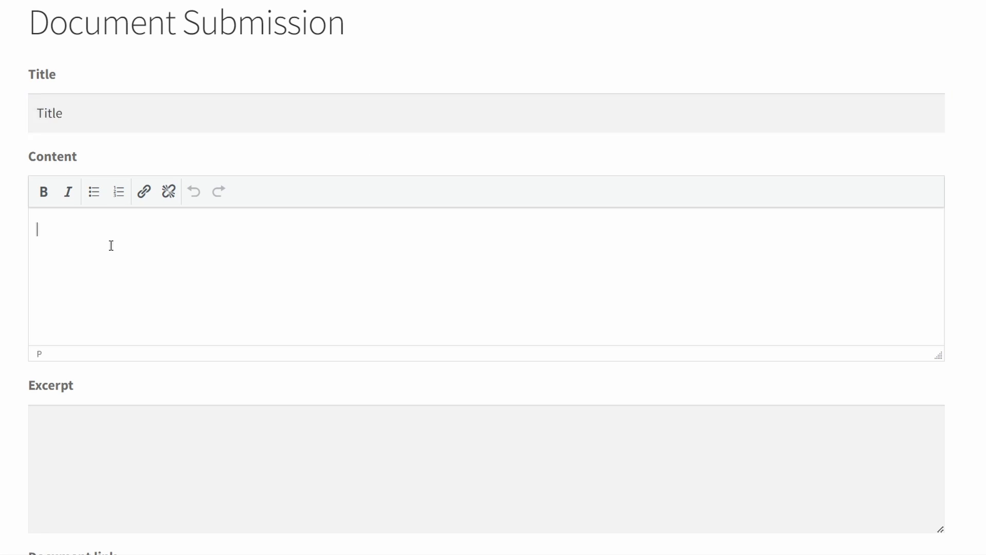
pyautogui.write('Descrip')
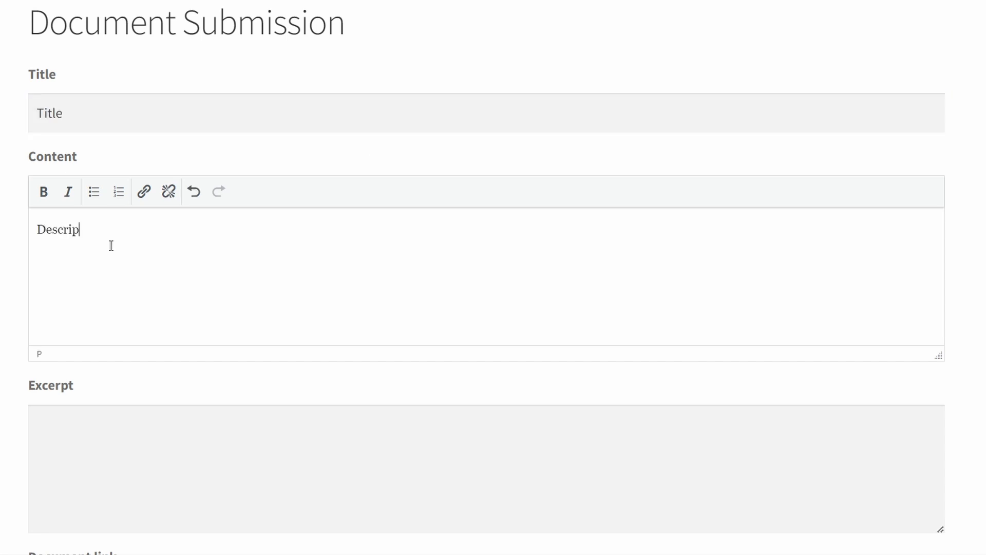
pyautogui.scroll(-3)
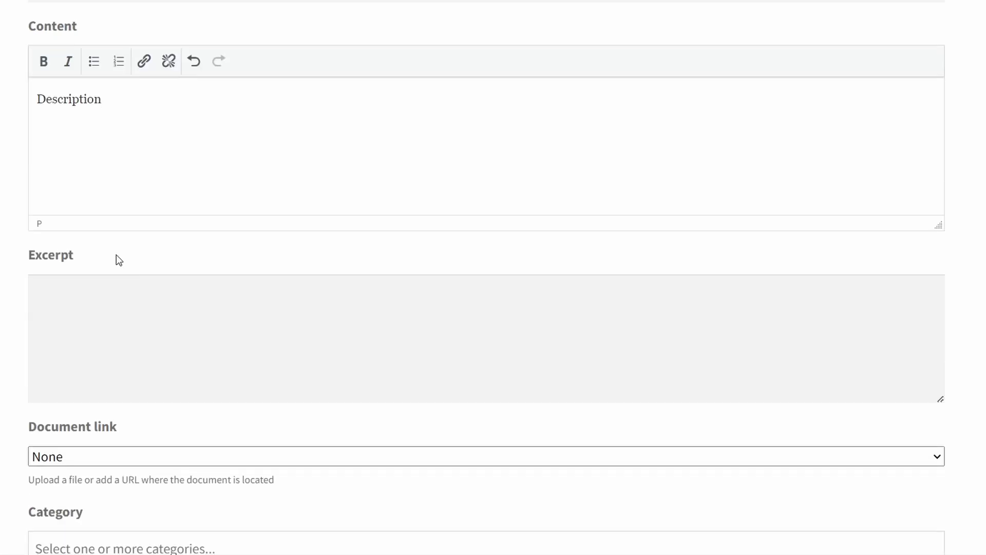
pyautogui.scroll(-3)
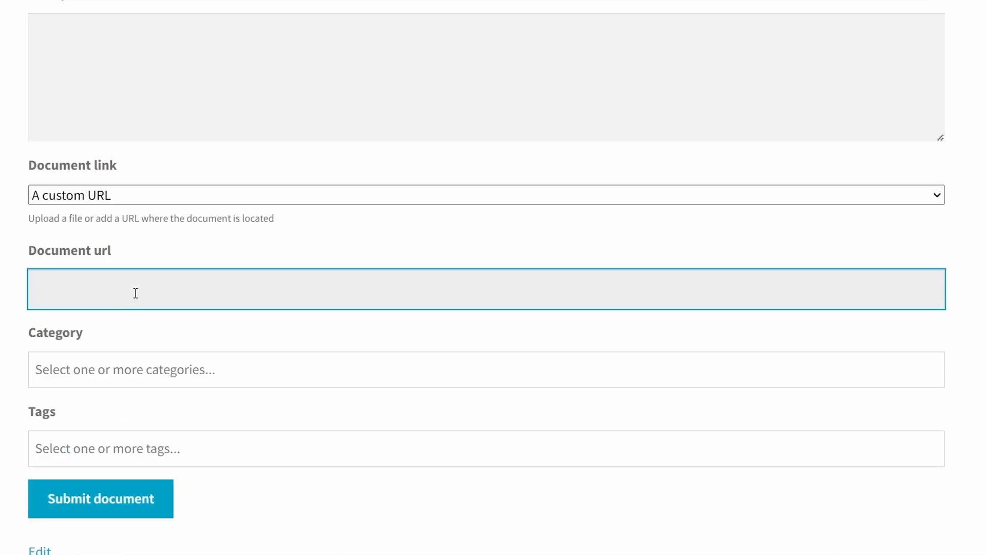
pyautogui.write('https://youtu.be/ZE1Z158slVg')
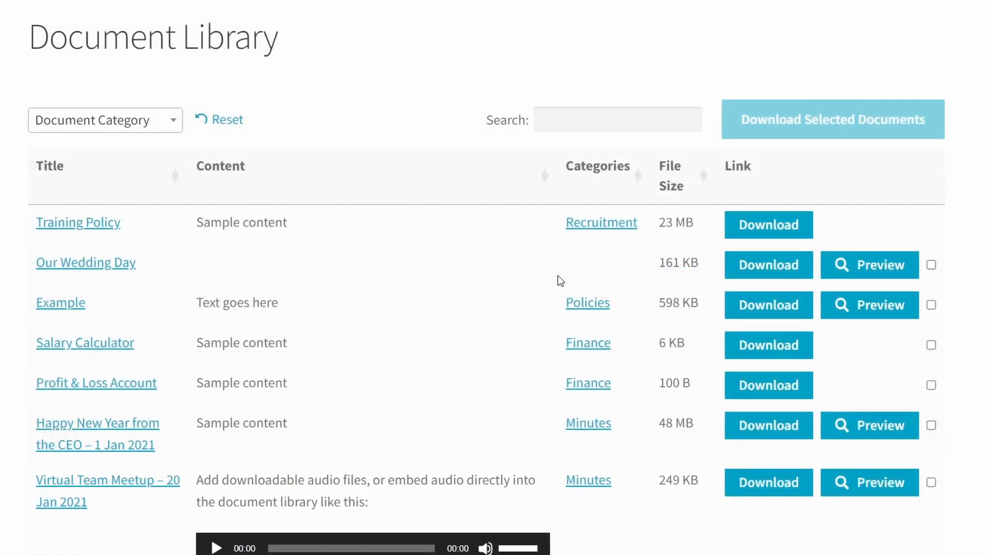
pyautogui.moveTo(561, 280)
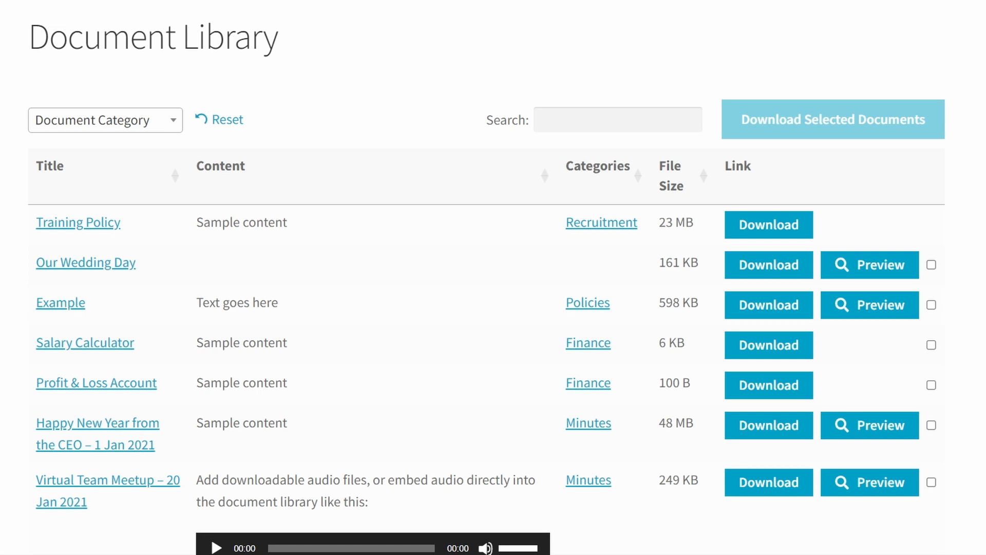
pyautogui.moveTo(316, 453)
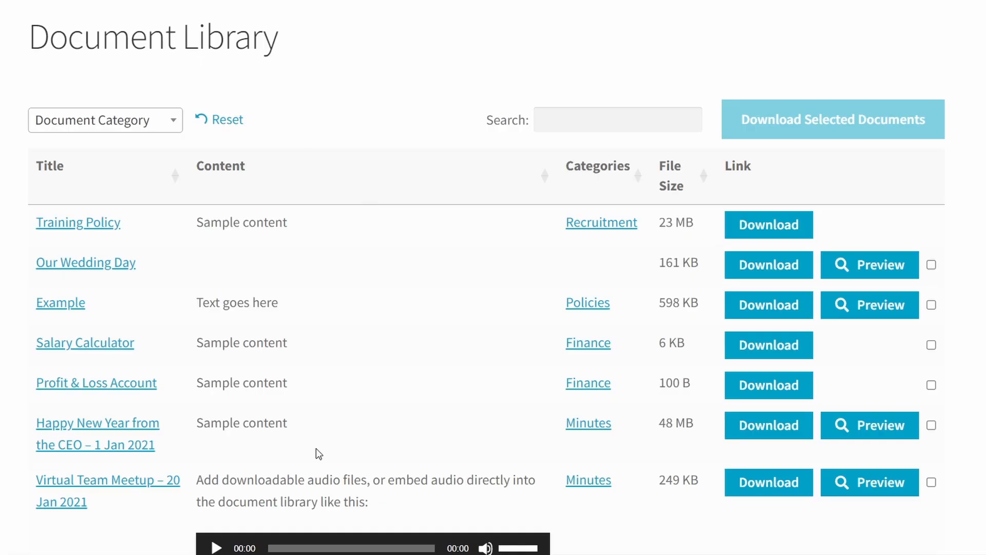
pyautogui.moveTo(409, 314)
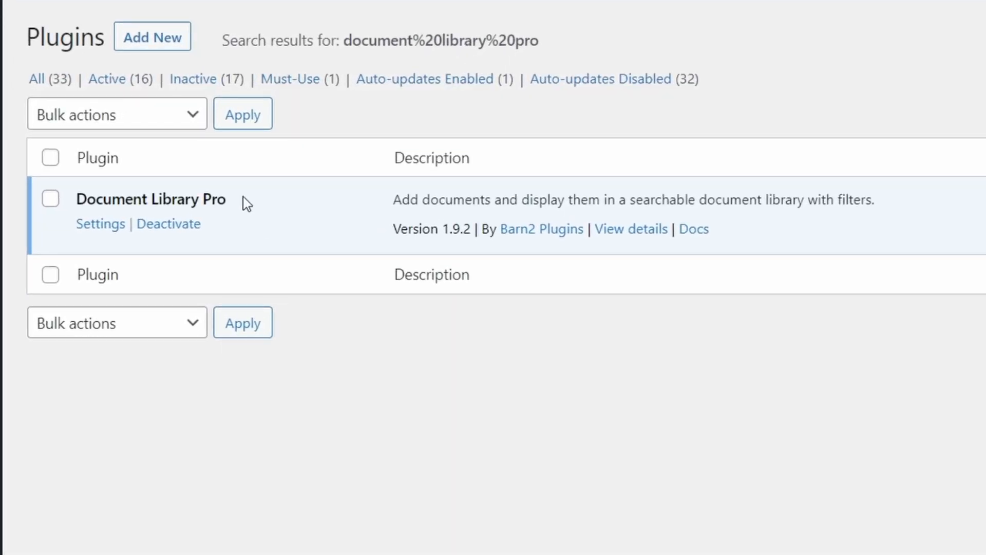
# Step: Open Documents > Settings and scroll to the front-end document submission options
pyautogui.doubleClick(151, 198)
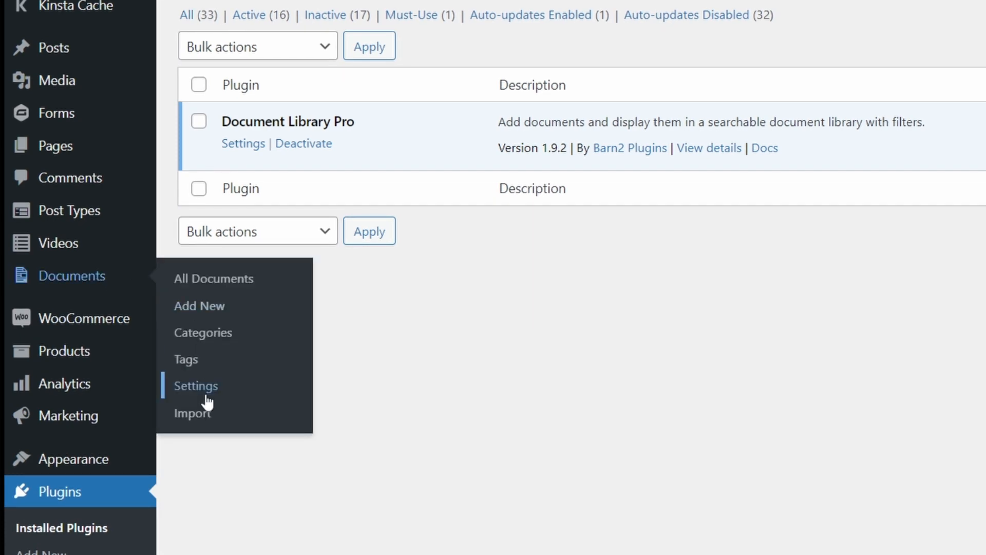
pyautogui.click(195, 385)
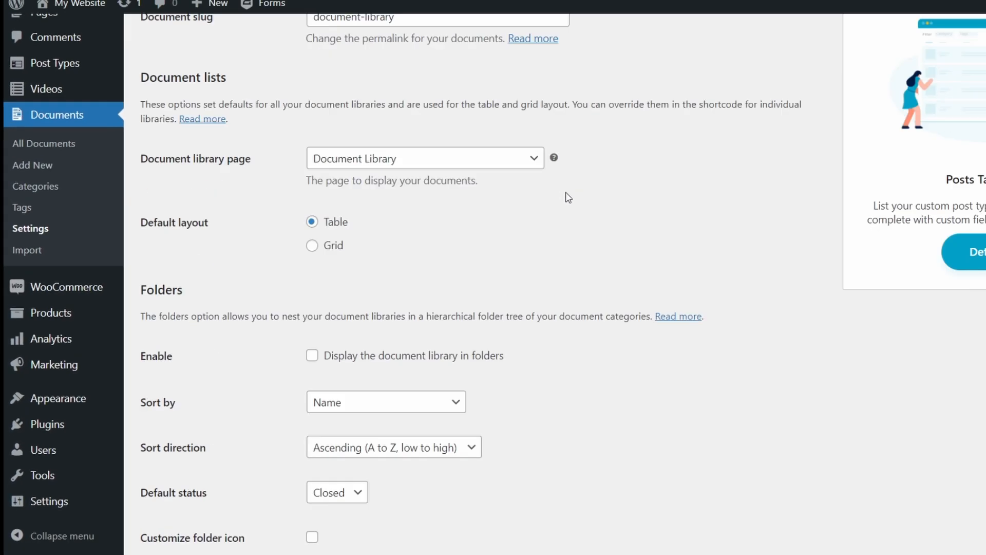
pyautogui.scroll(-3)
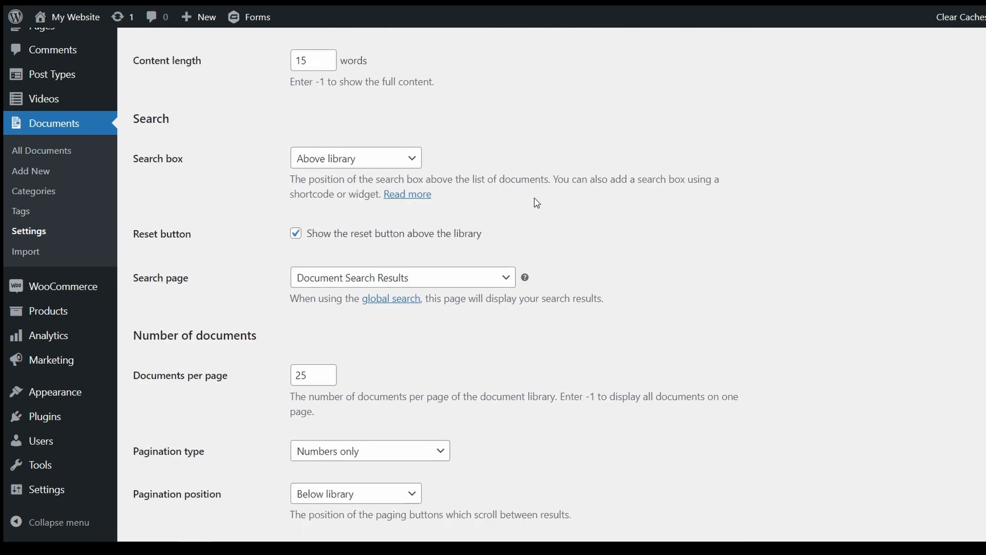
pyautogui.scroll(-3)
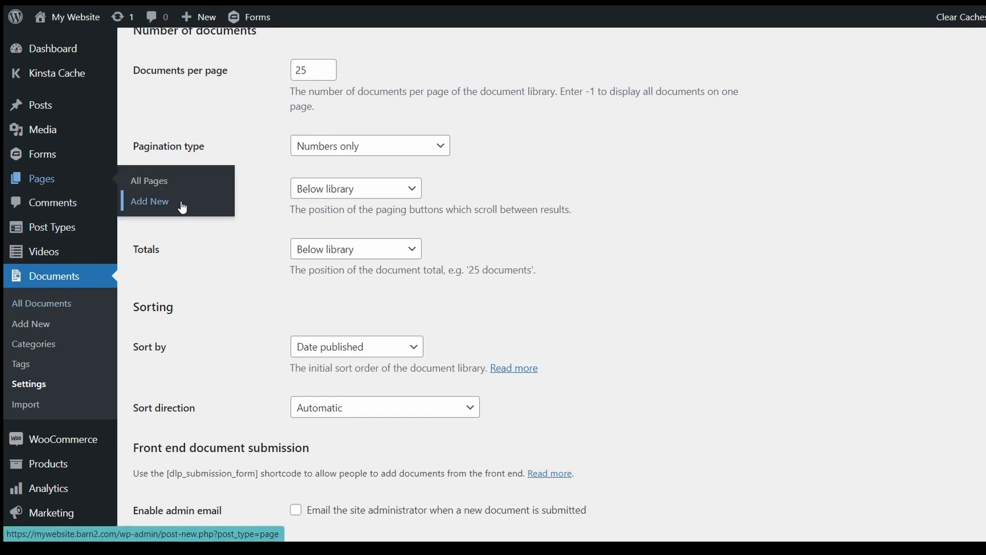
# Step: Create a page titled 'Document Submission Page' containing the [dlp_submission_form] shortcode
pyautogui.click(150, 201)
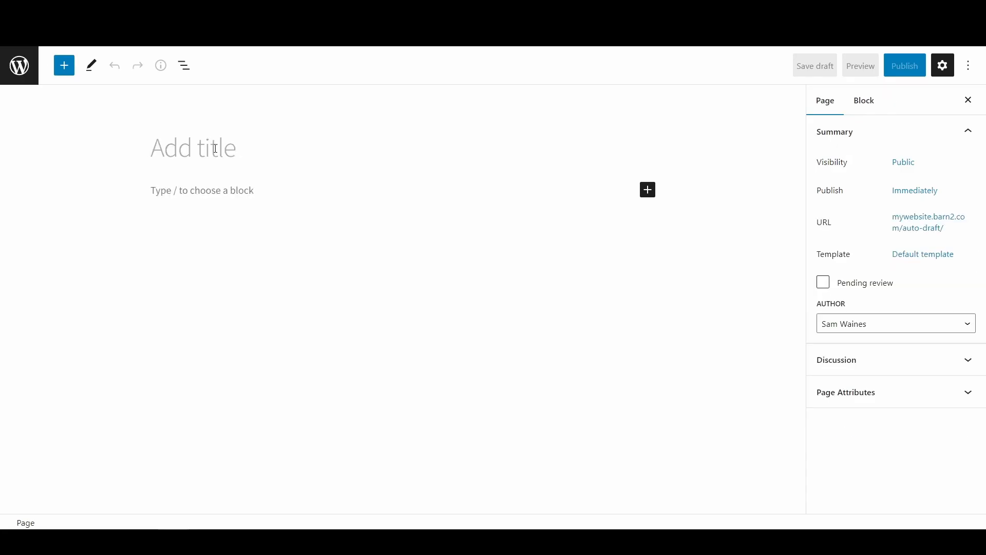
pyautogui.write('Do')
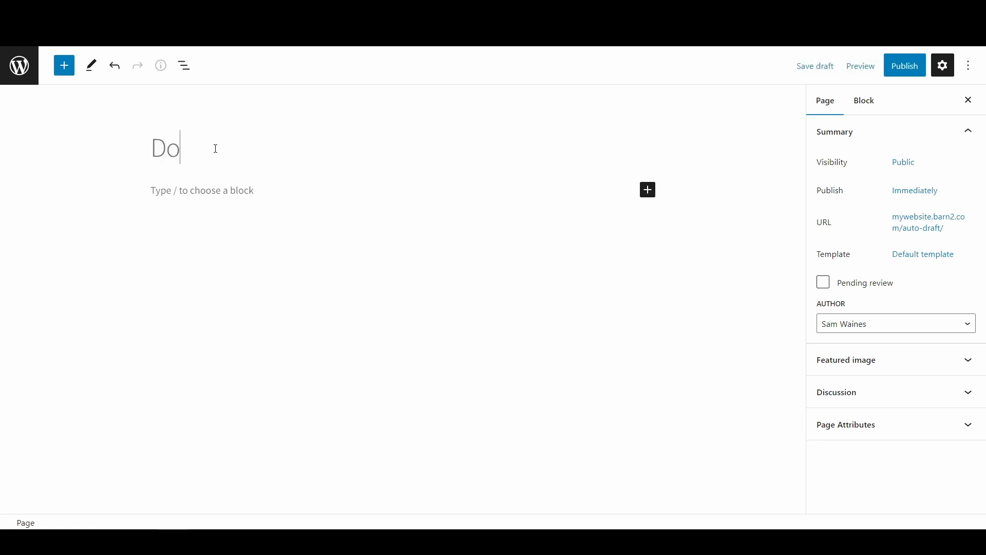
pyautogui.write('cument Su')
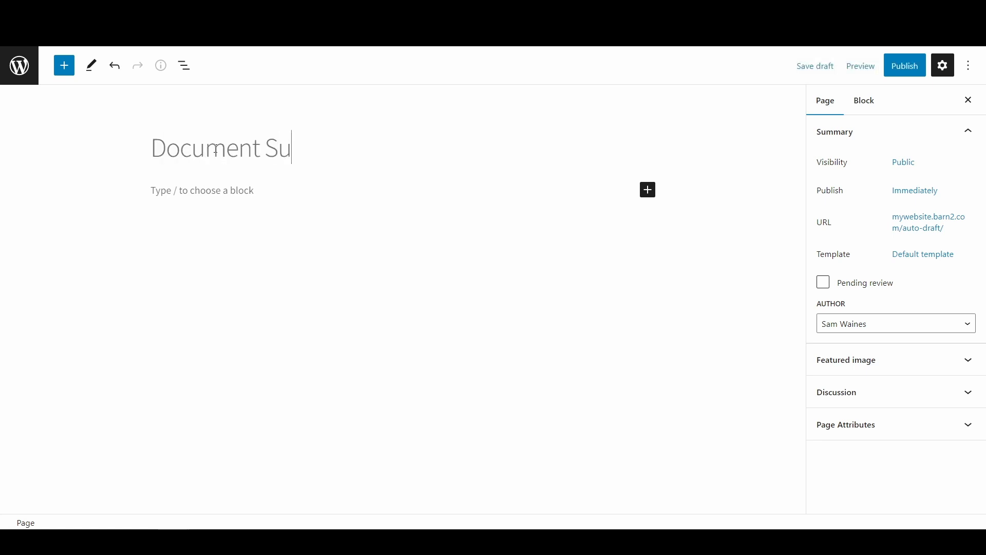
pyautogui.write('bmission Page')
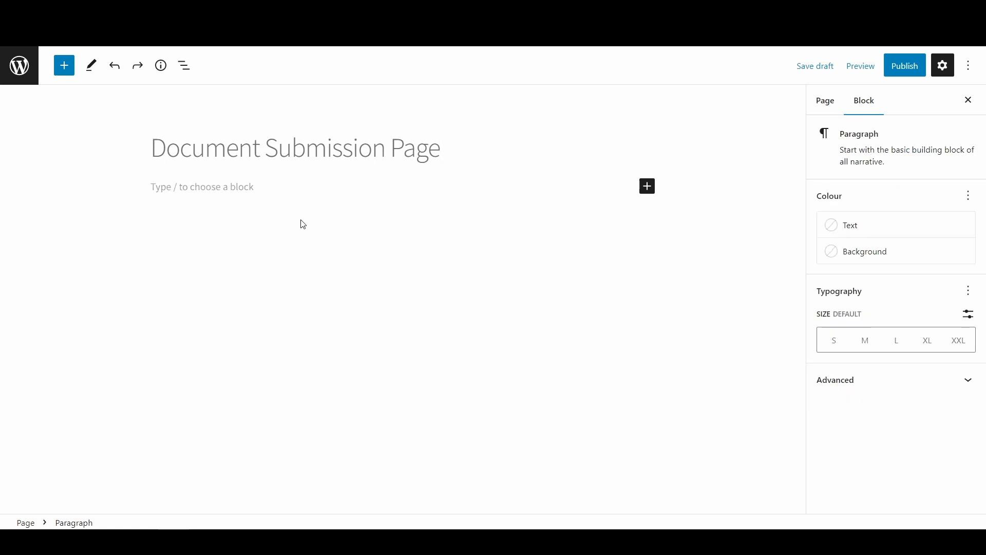
pyautogui.write('[dlp_submission_form]')
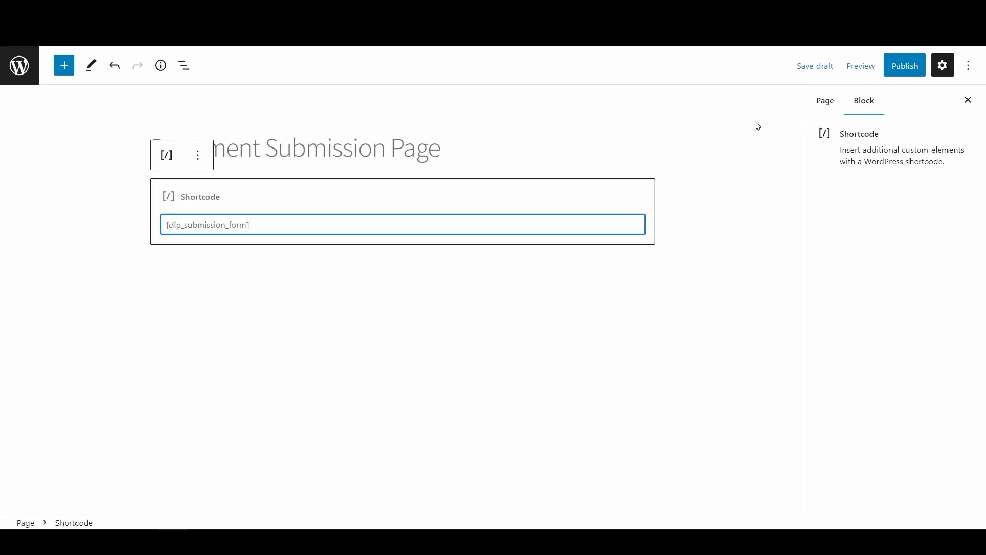
# Step: Publish the page and view it live on the site
pyautogui.click(905, 65)
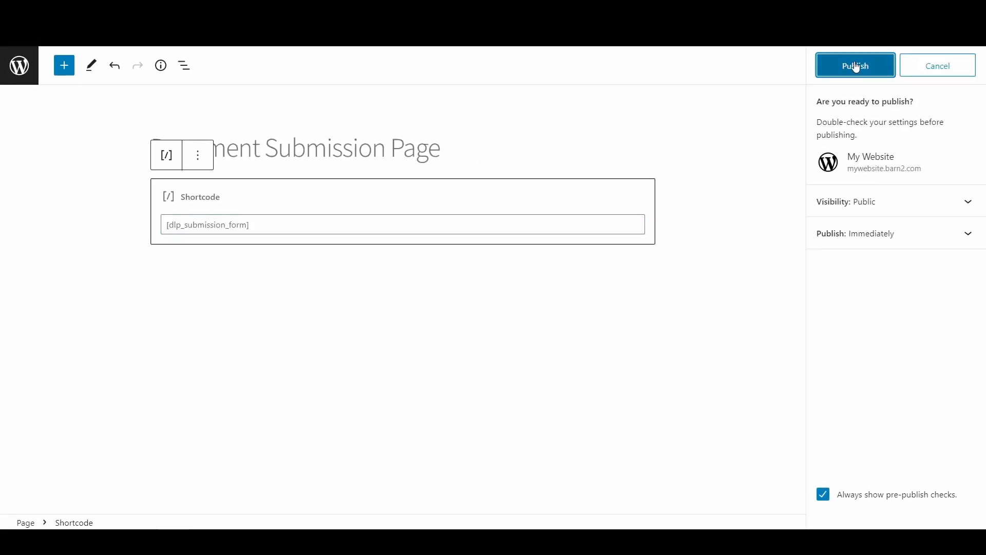
pyautogui.click(855, 66)
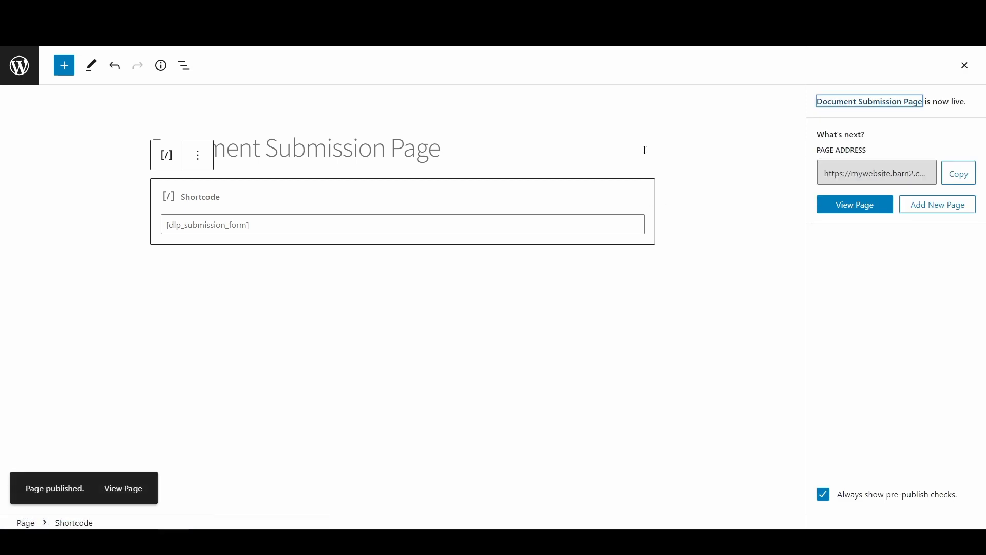
pyautogui.click(854, 204)
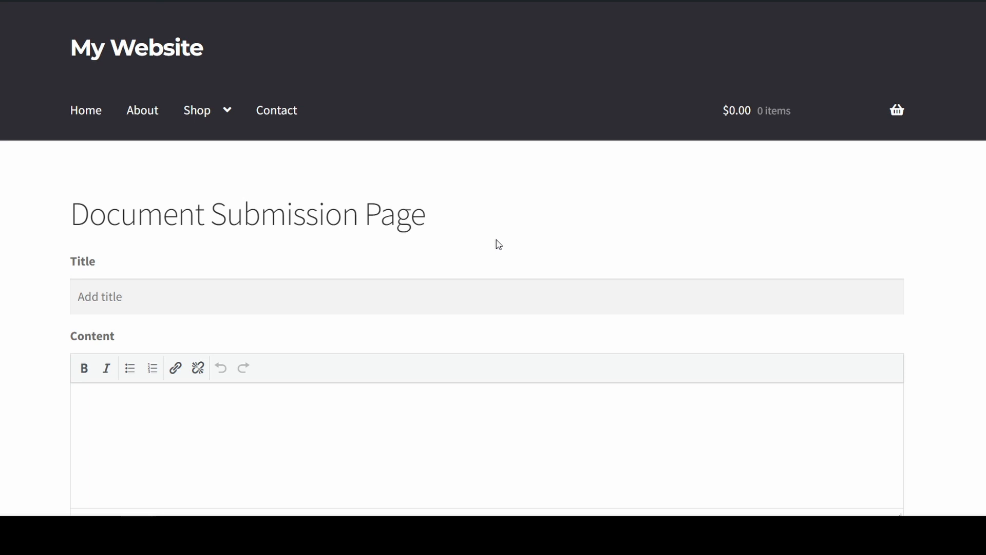
# Step: Scroll through the live submission form down to the Submit document button
pyautogui.scroll(-3)
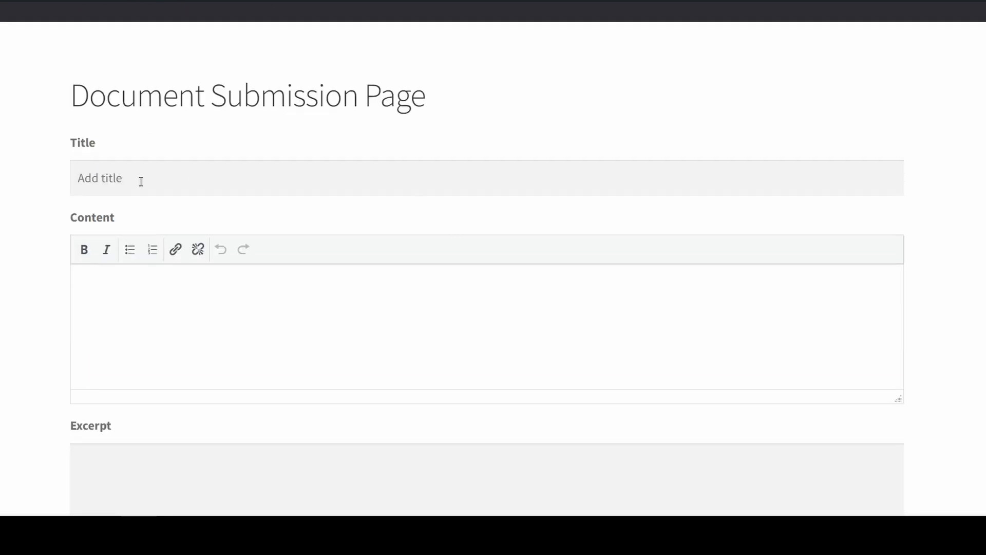
pyautogui.scroll(-3)
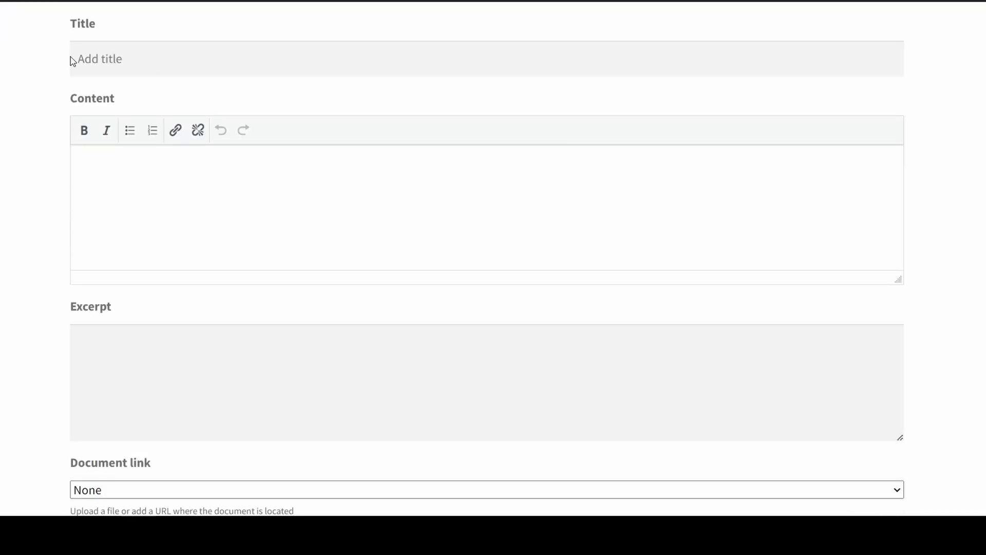
pyautogui.scroll(-3)
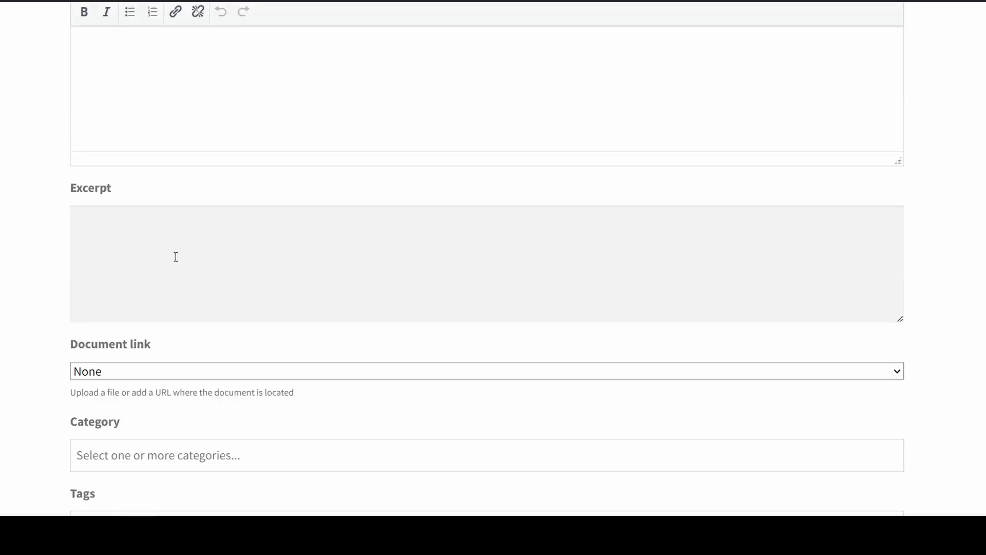
pyautogui.scroll(-3)
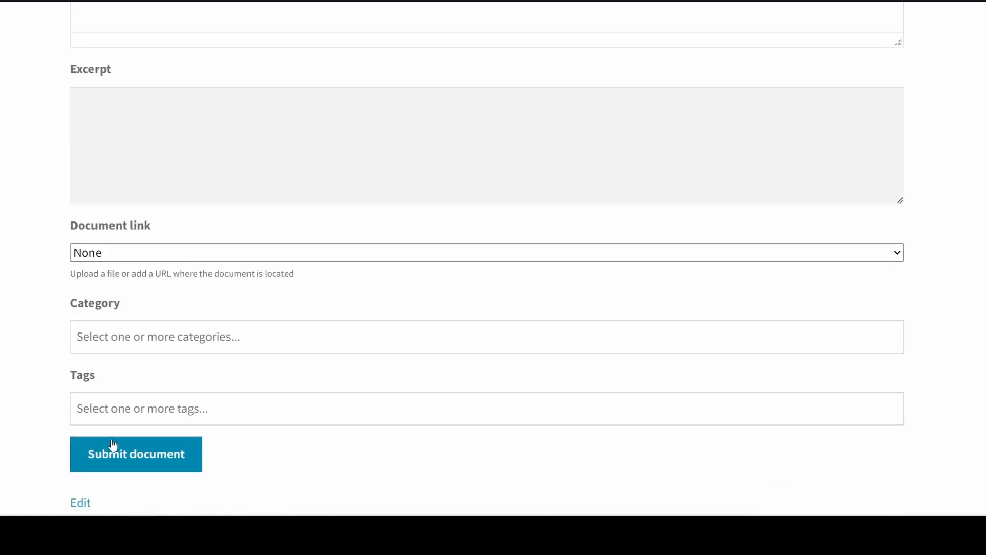
pyautogui.scroll(-3)
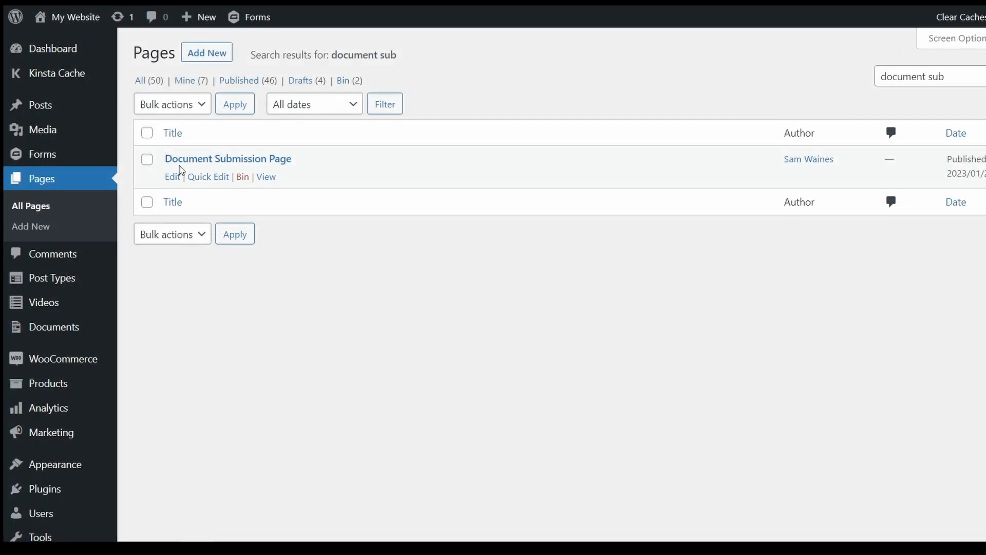
pyautogui.moveTo(207, 179)
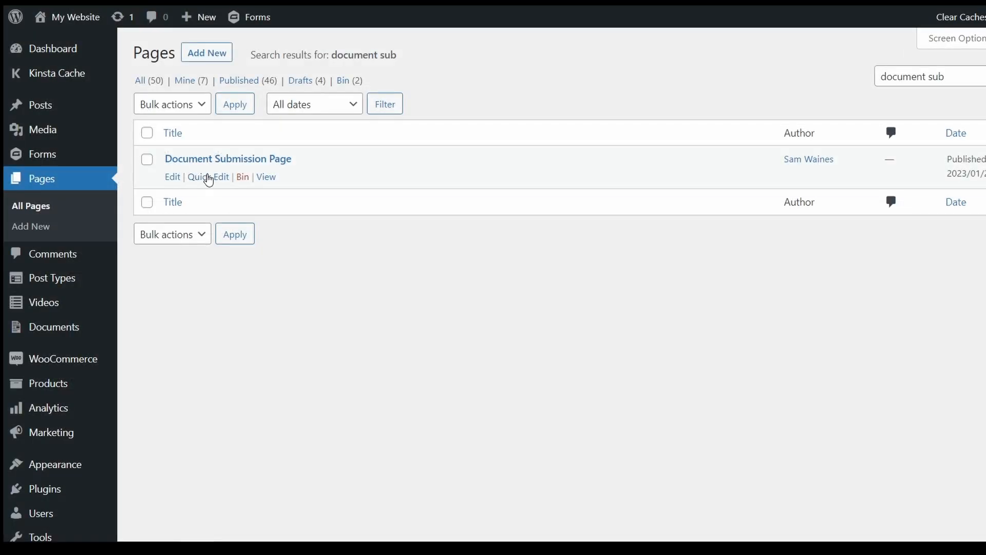
# Step: Quick Edit the Document Submission Page and enter a password for it
pyautogui.click(206, 177)
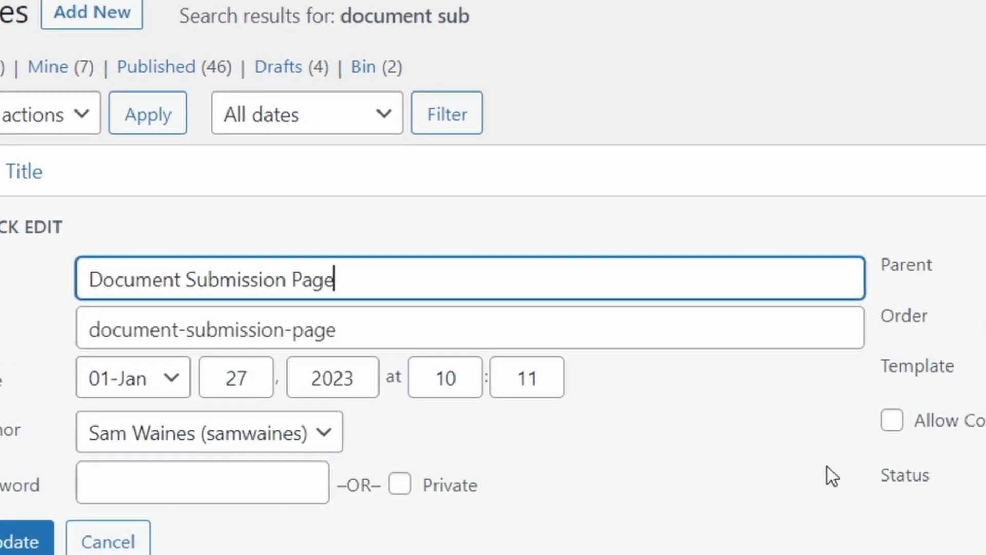
pyautogui.moveTo(281, 488)
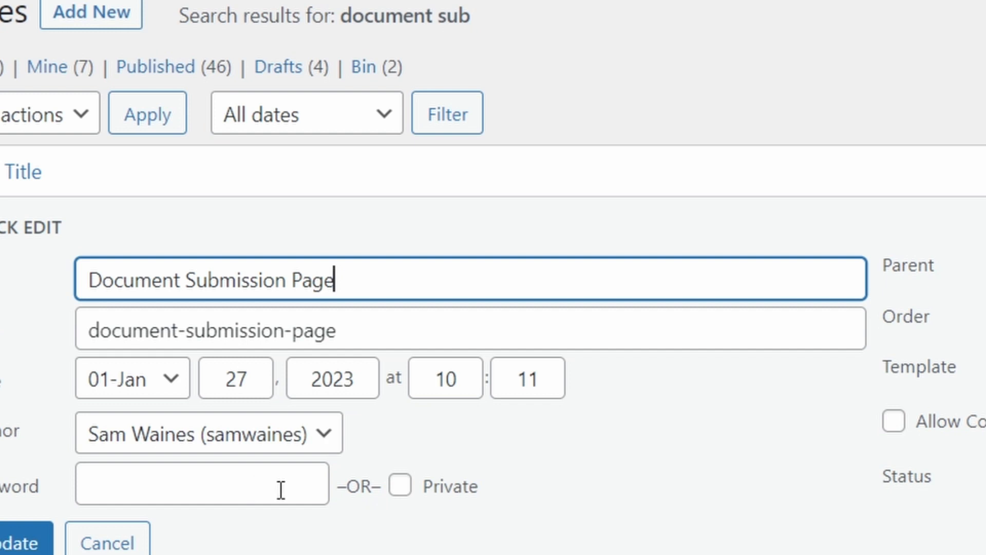
pyautogui.click(399, 485)
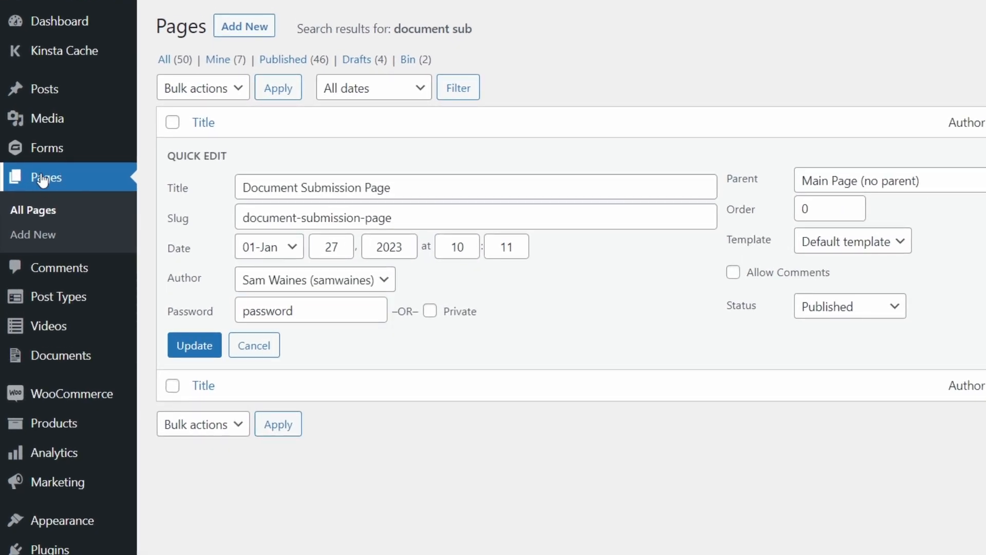
# Step: Search All Pages for 'document' and view the Document Library page on the site
pyautogui.click(254, 346)
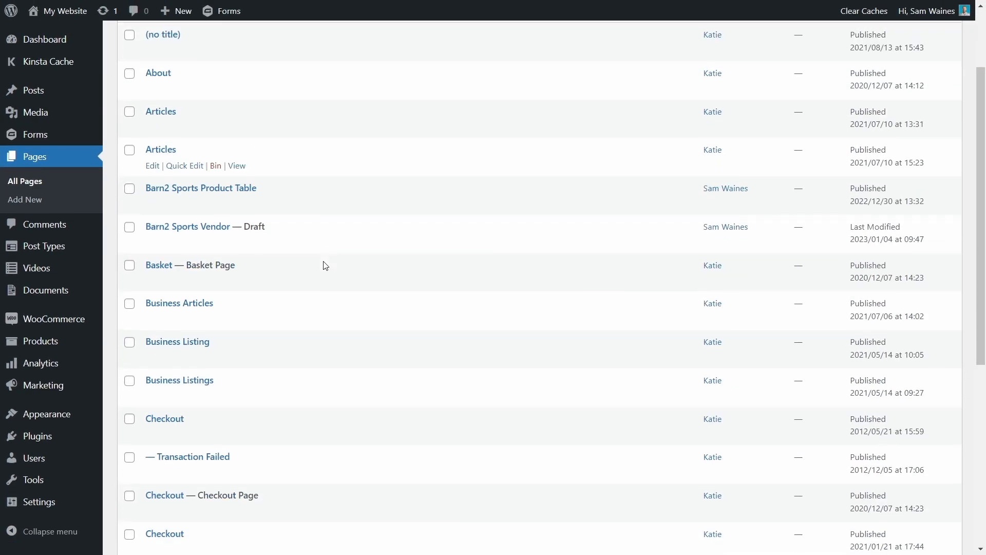
pyautogui.click(841, 64)
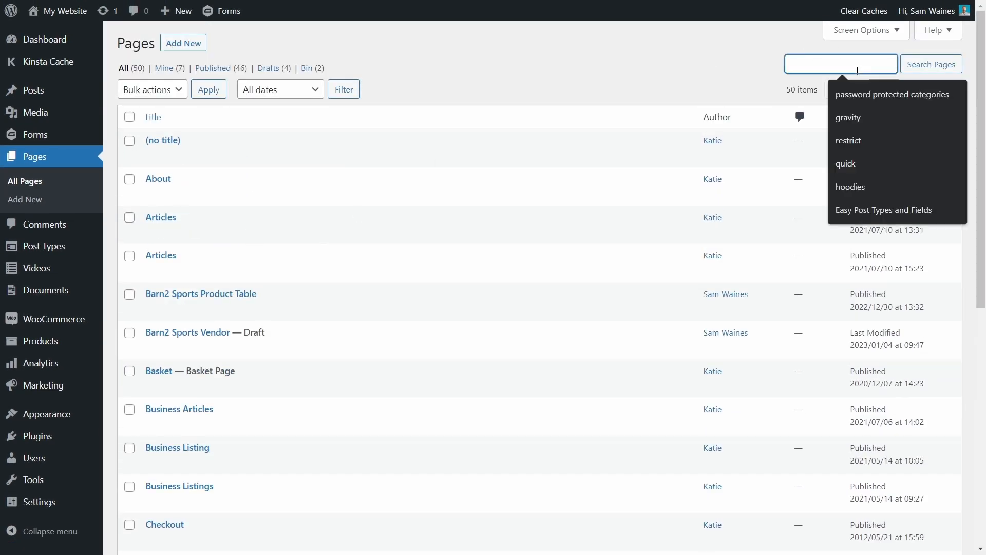
pyautogui.write('document')
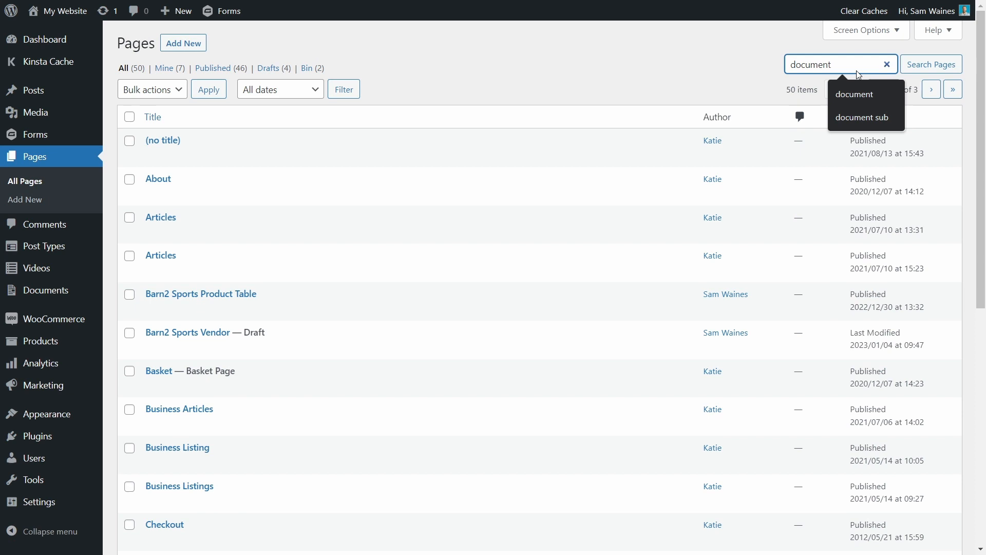
pyautogui.click(931, 64)
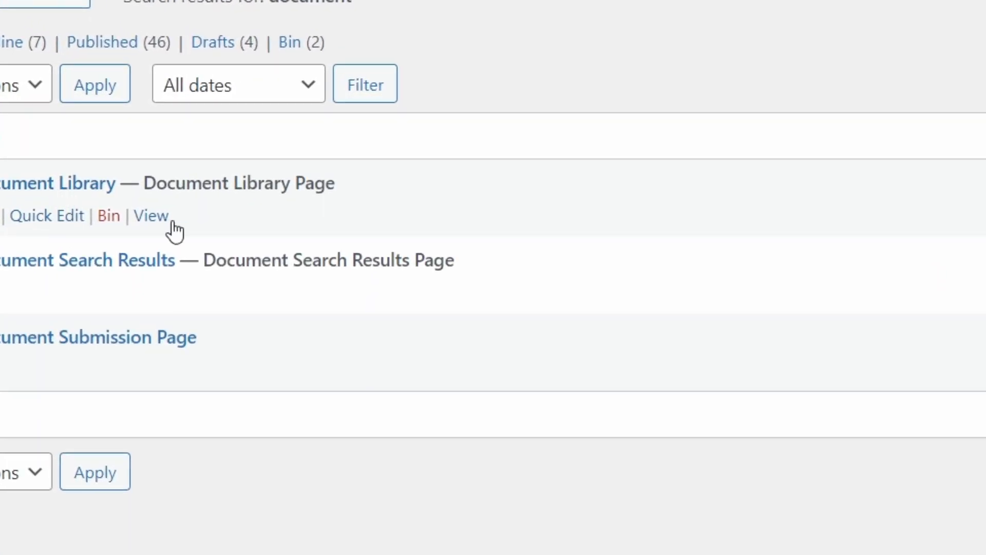
pyautogui.click(151, 216)
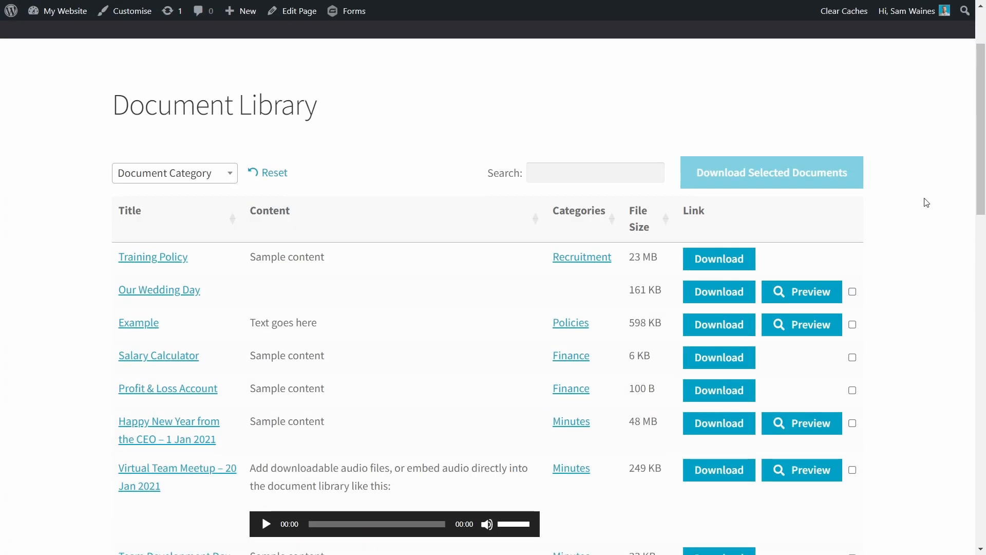
pyautogui.scroll(-3)
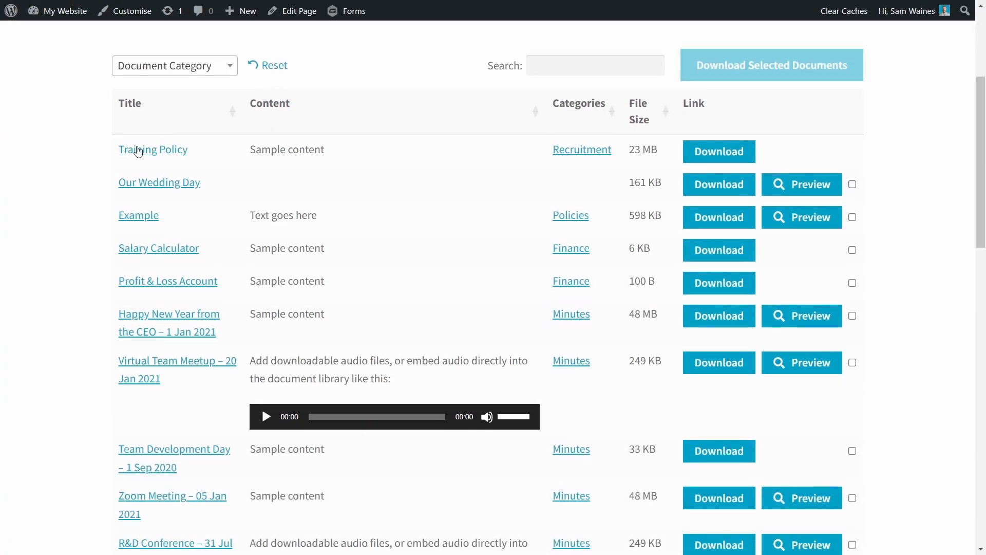
pyautogui.moveTo(293, 169)
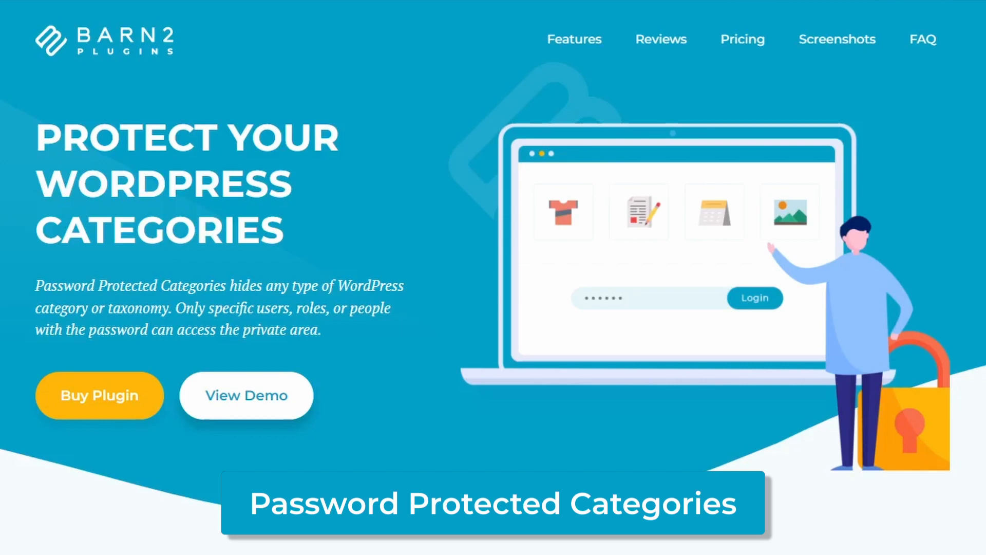
pyautogui.click(246, 395)
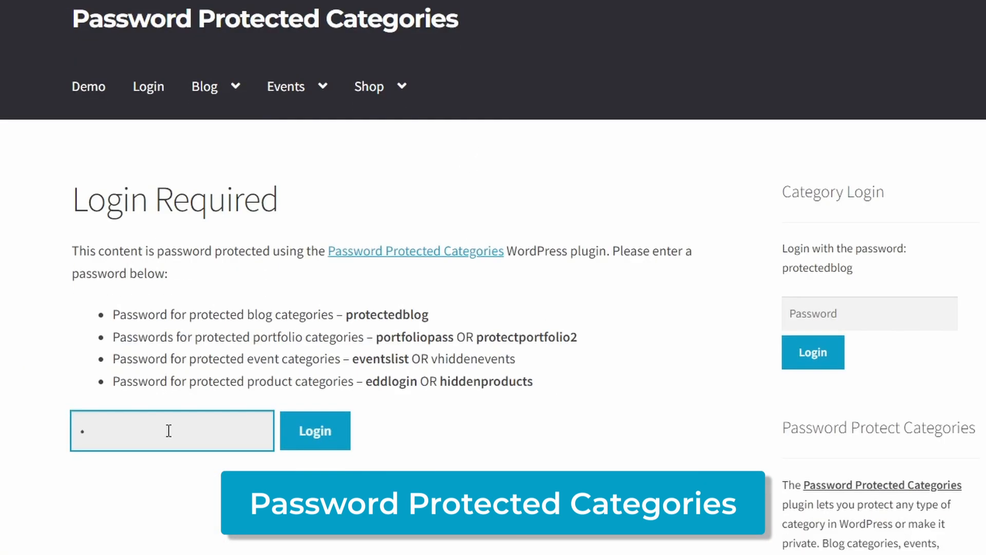
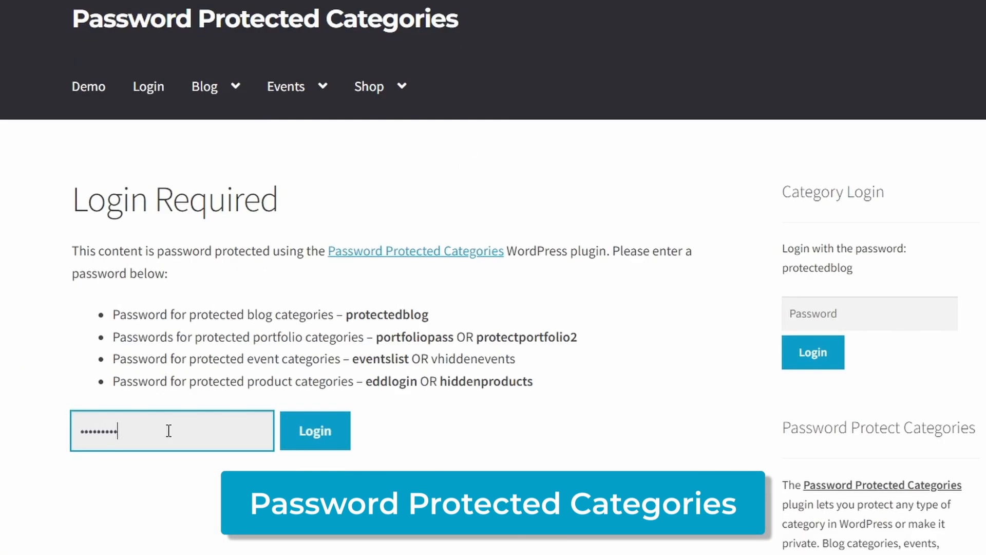